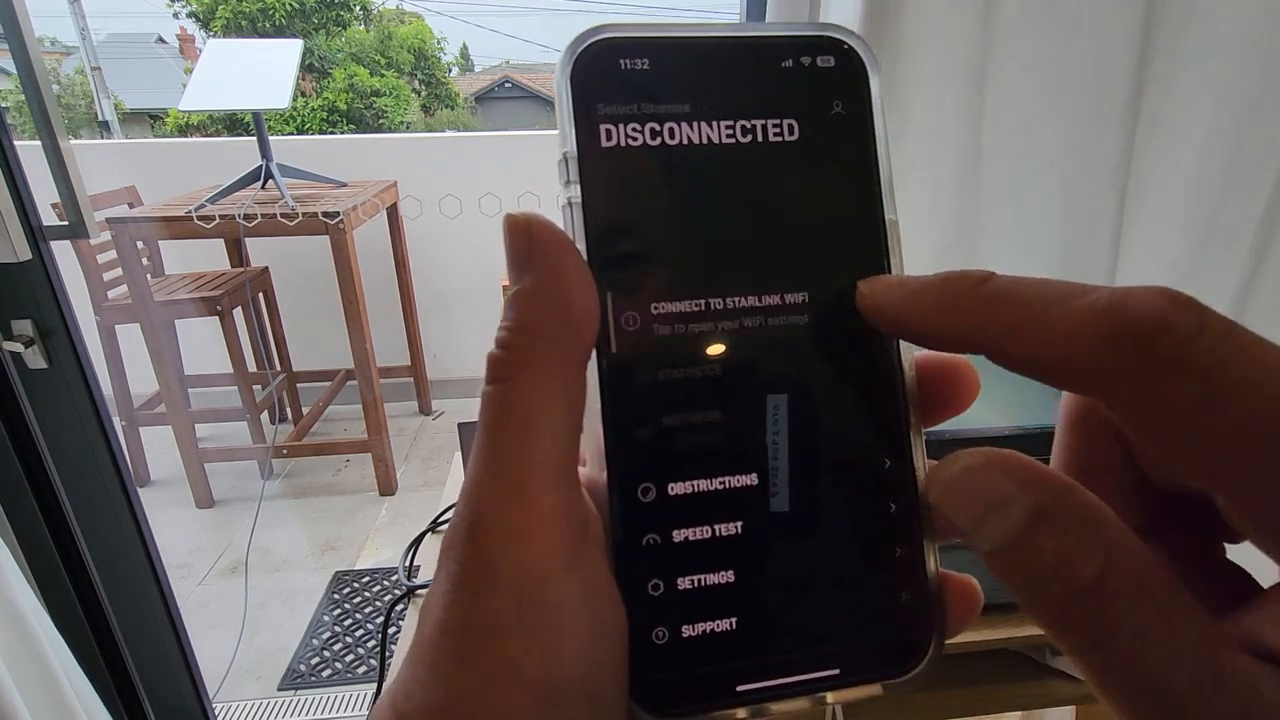
Step: Open the phone's WiFi settings to join the Starlink network
click(730, 305)
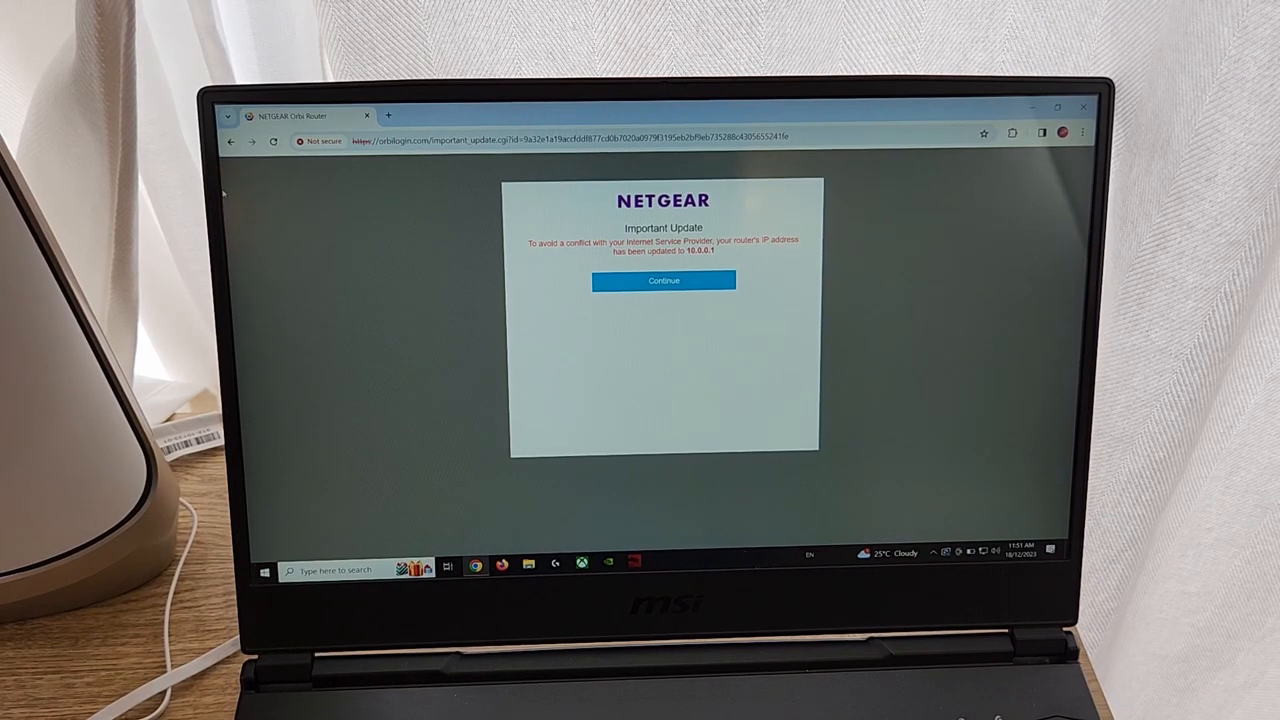
Step: Acknowledge the 10.0.0.1 IP notice, choose browser setup, and accept the Orbi terms
click(663, 280)
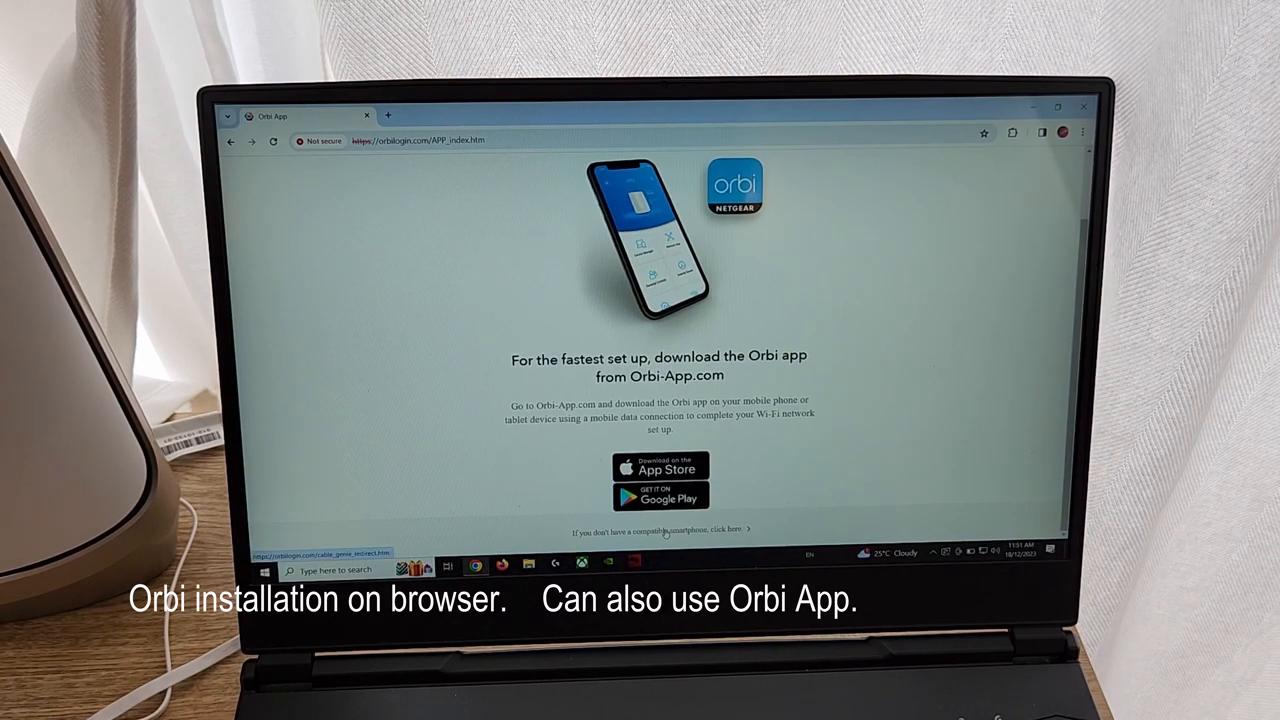
click(664, 529)
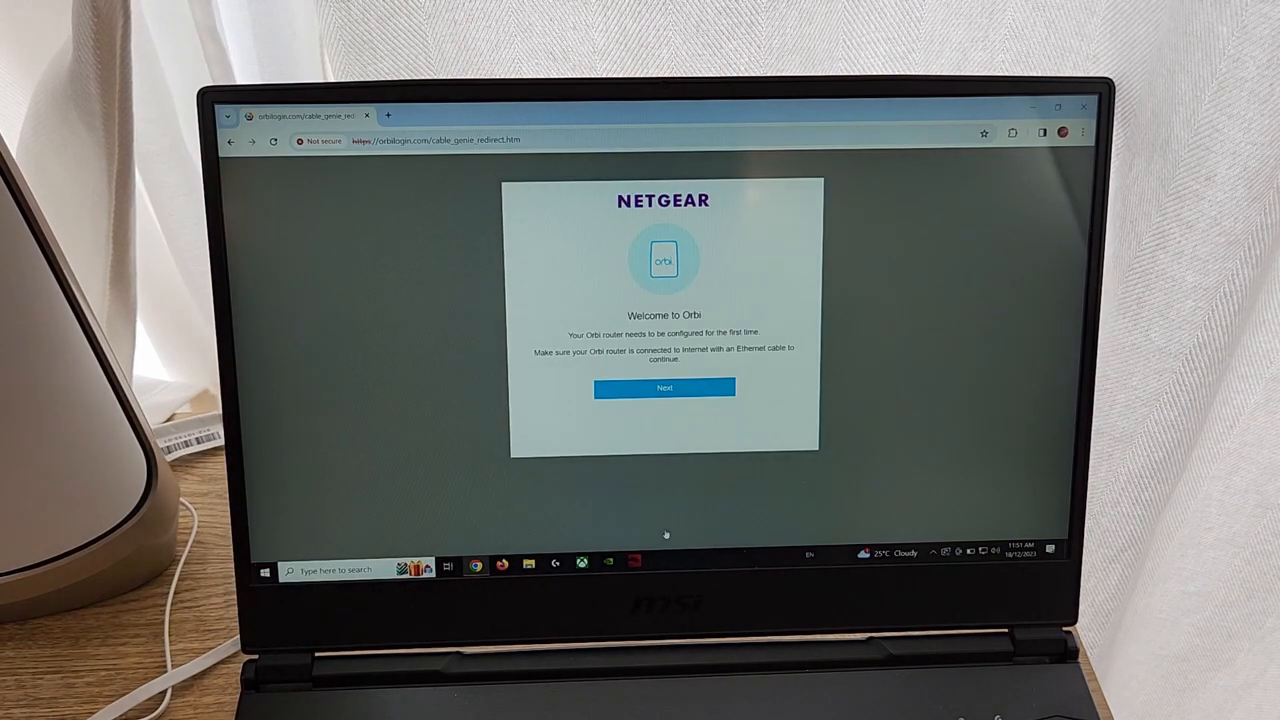
click(664, 388)
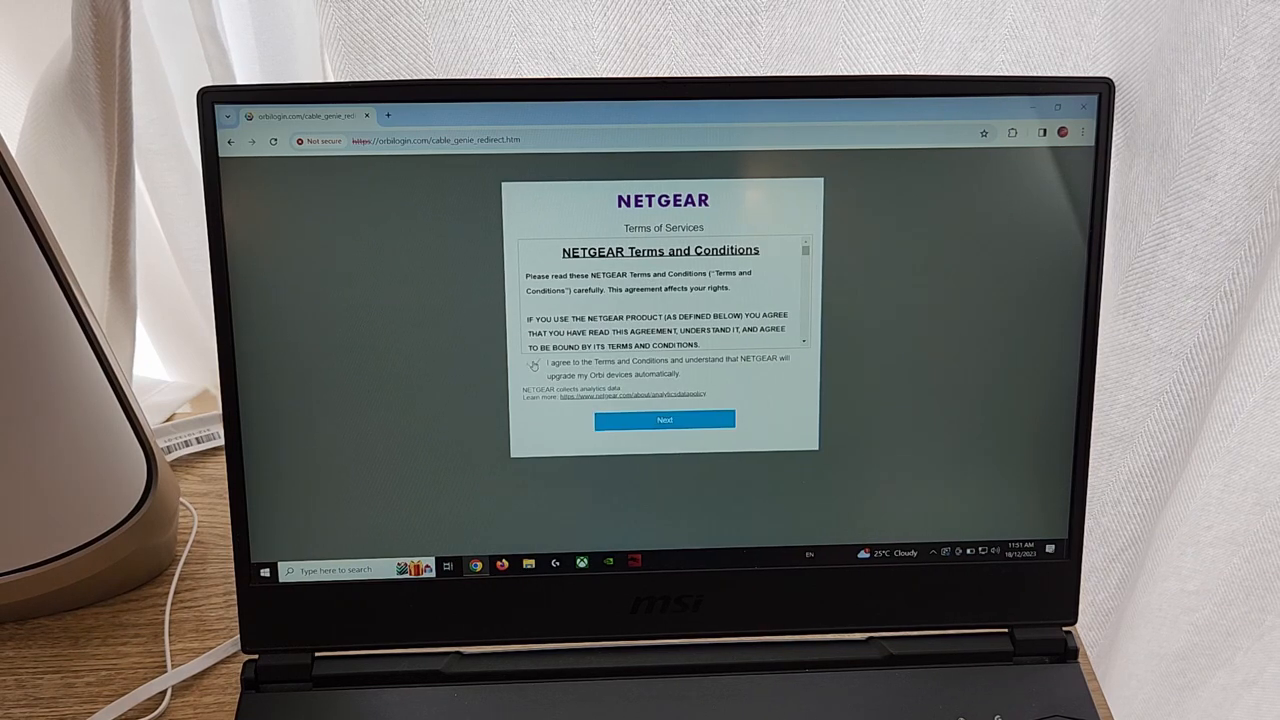
click(664, 419)
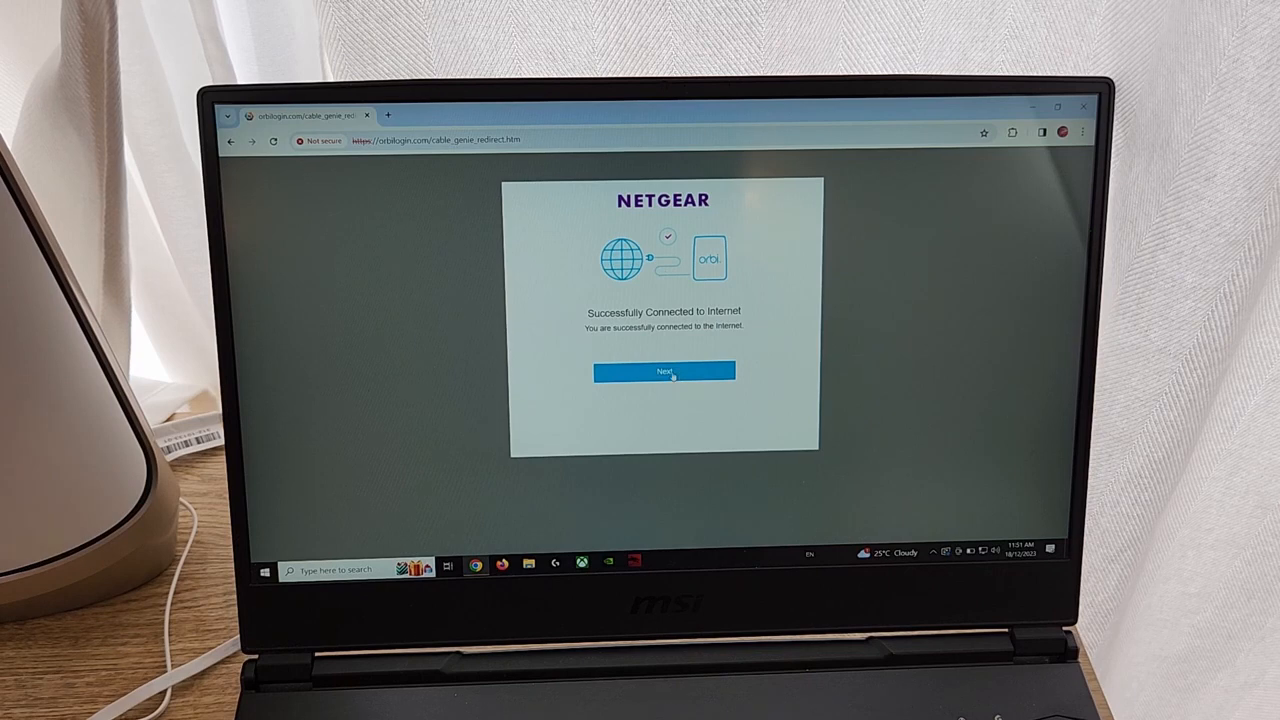
Step: Confirm the connection, keep Australia & New Zealand as region, and skip satellite setup
click(664, 371)
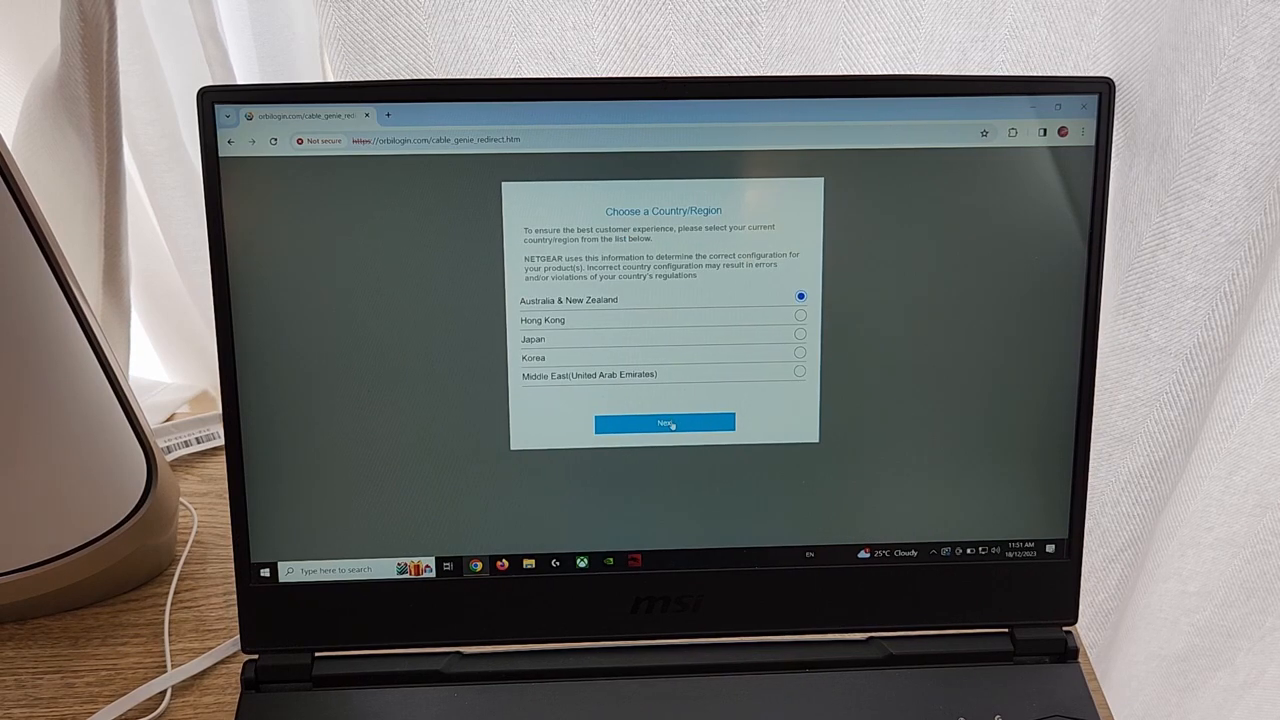
click(664, 423)
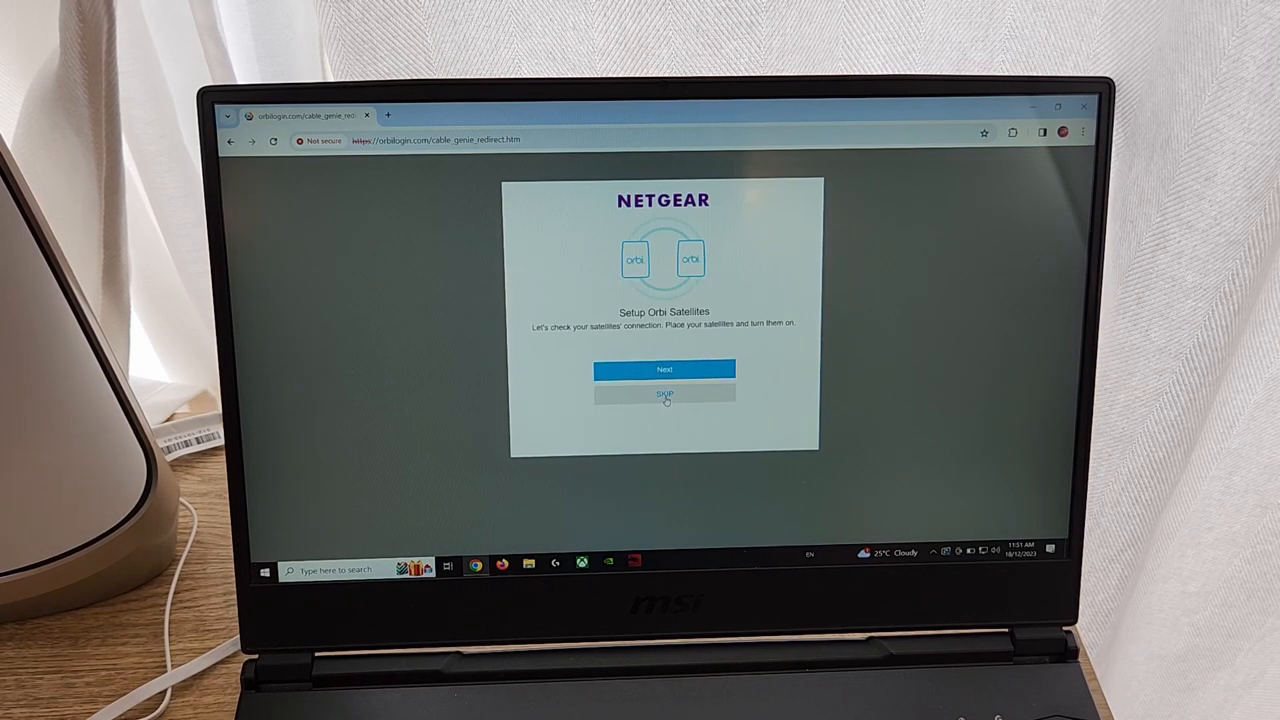
click(664, 393)
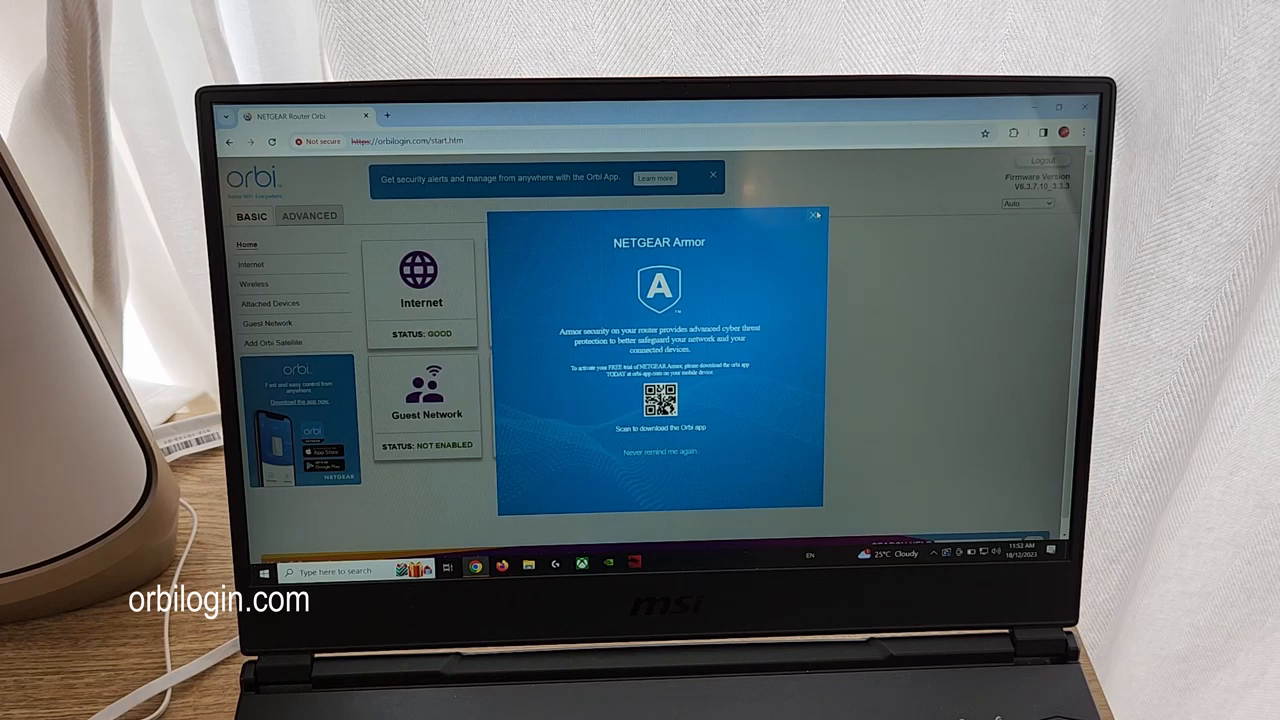
Step: Close the NETGEAR Armor popup and run a Speedtest against the Telstra server
click(814, 215)
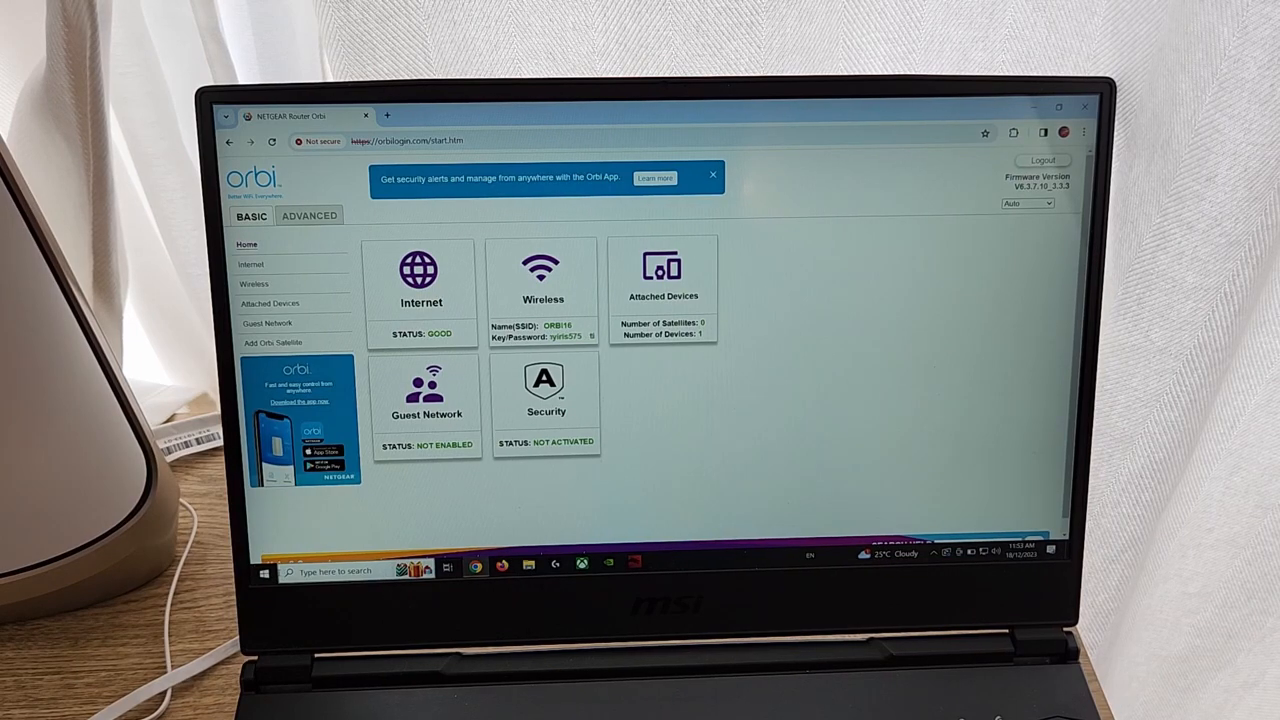
click(264, 571)
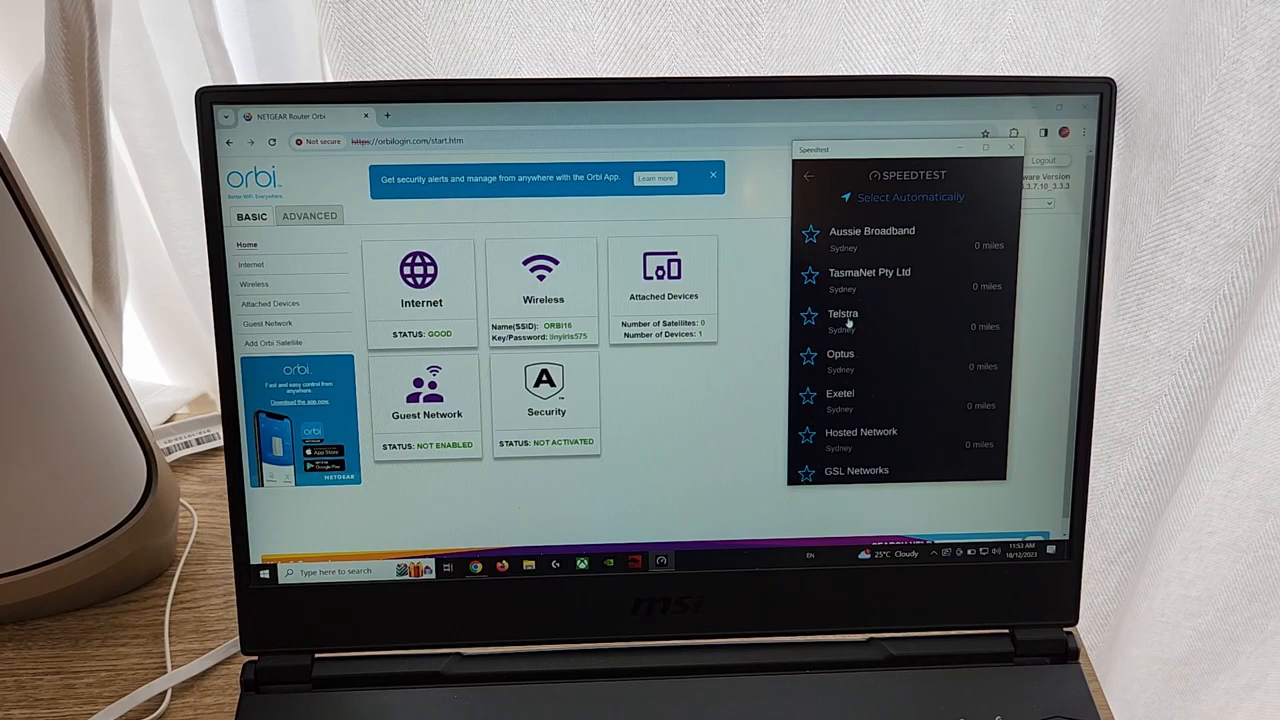
click(842, 313)
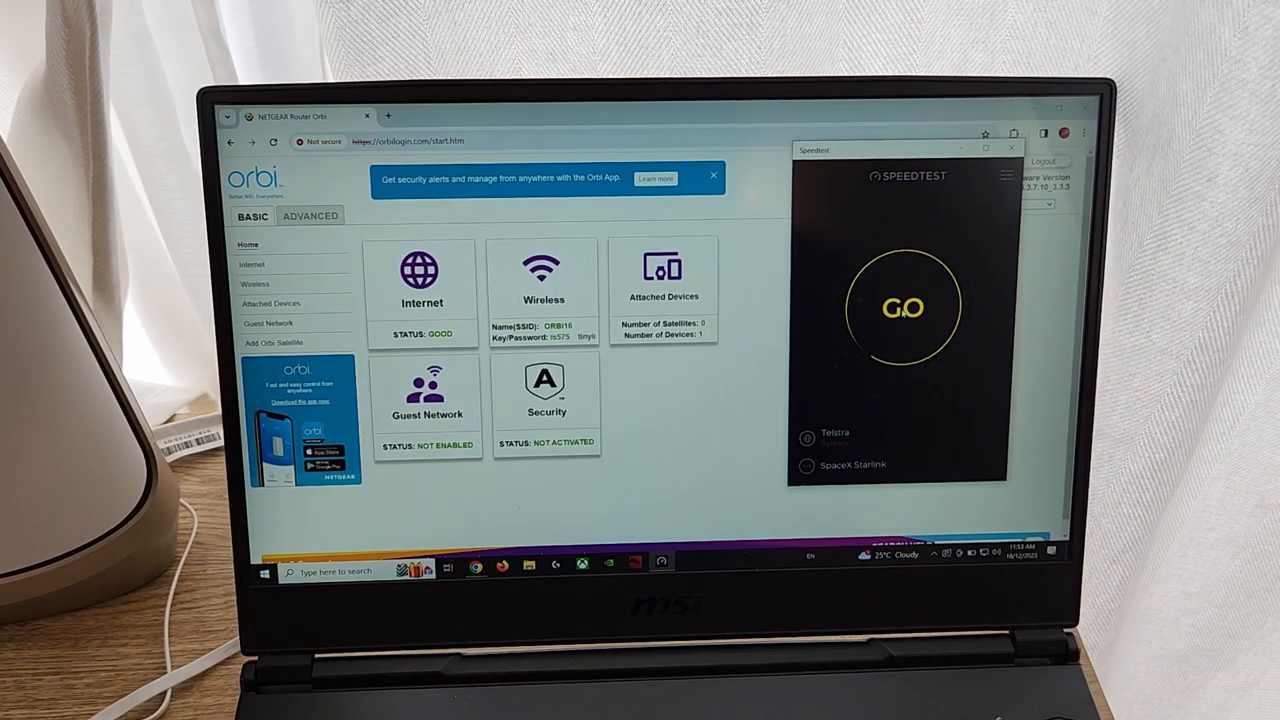
click(903, 306)
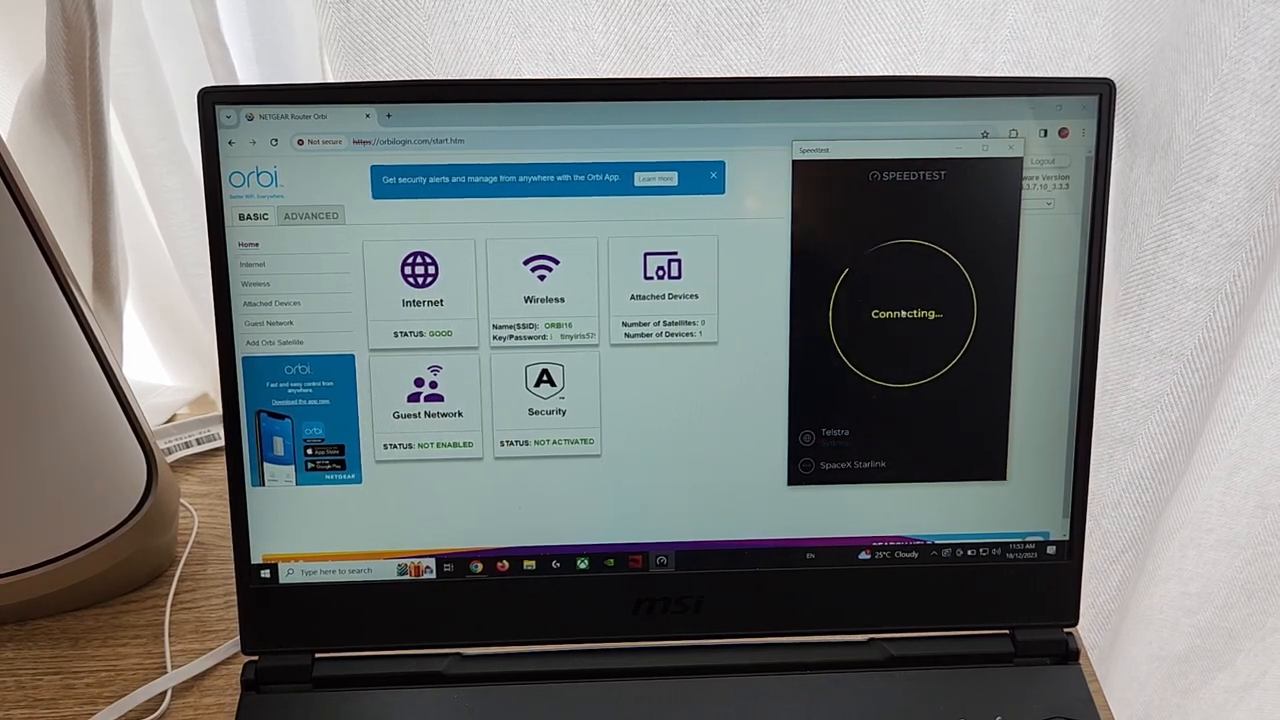